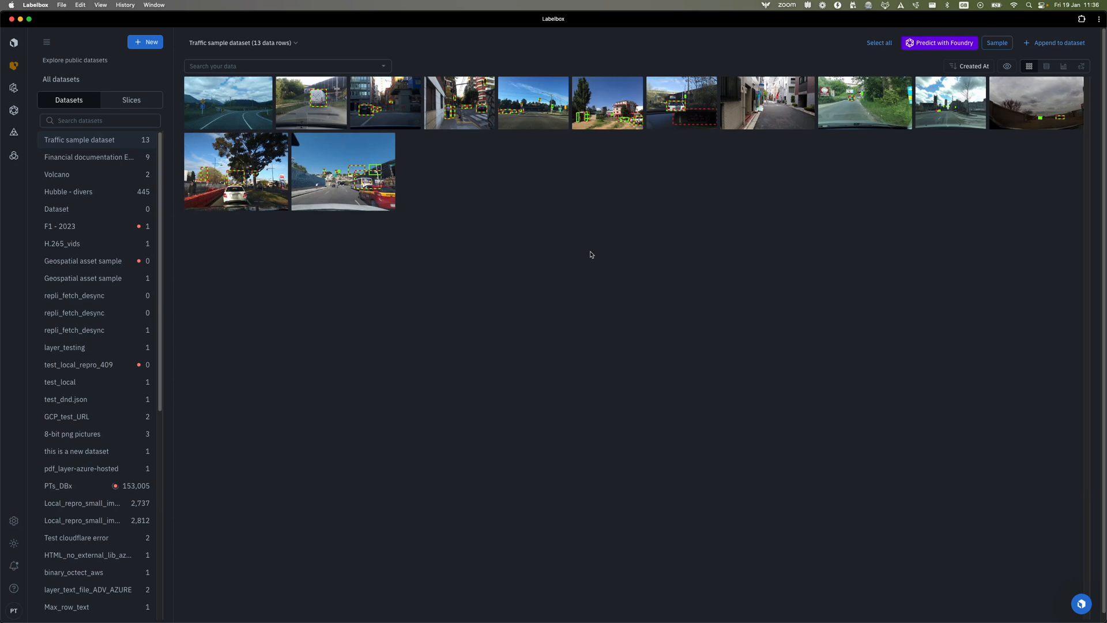
mouse_move(588, 266)
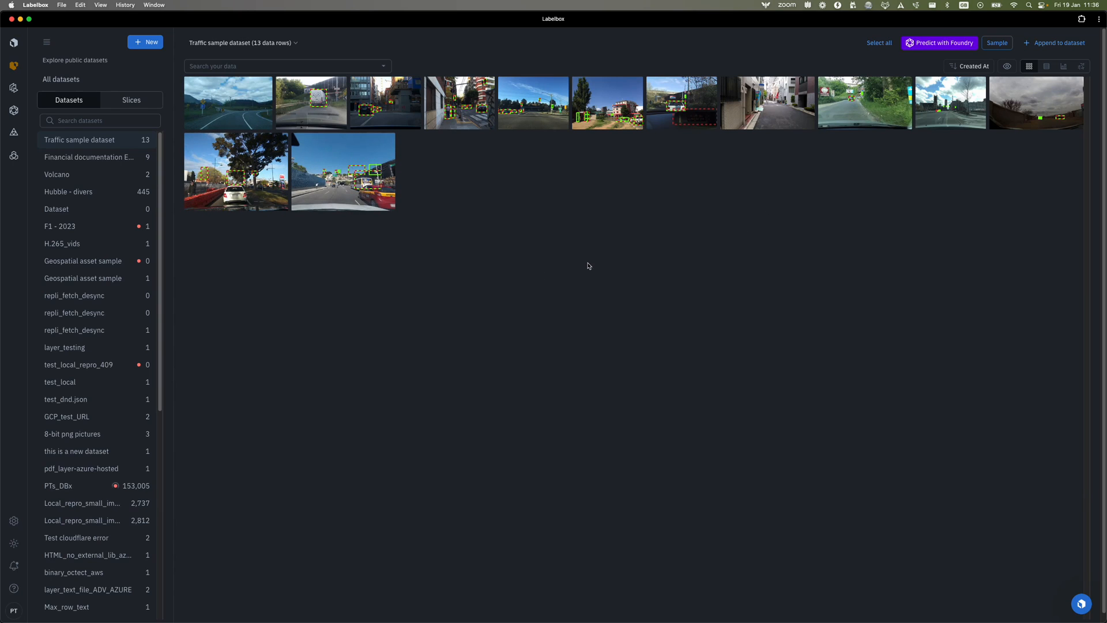
mouse_move(731, 264)
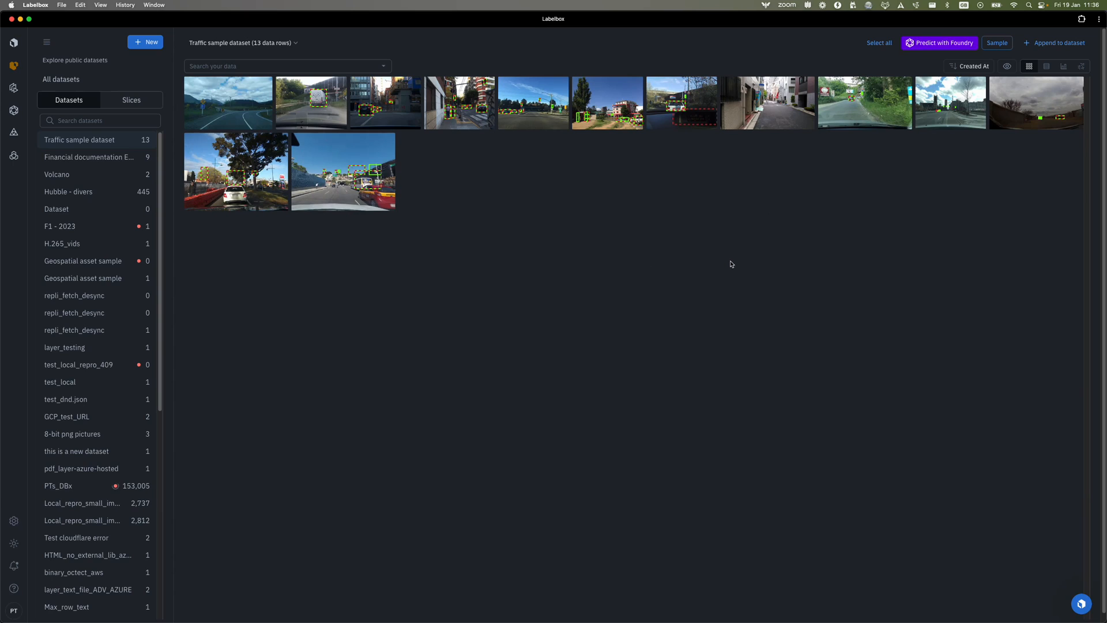
mouse_move(690, 278)
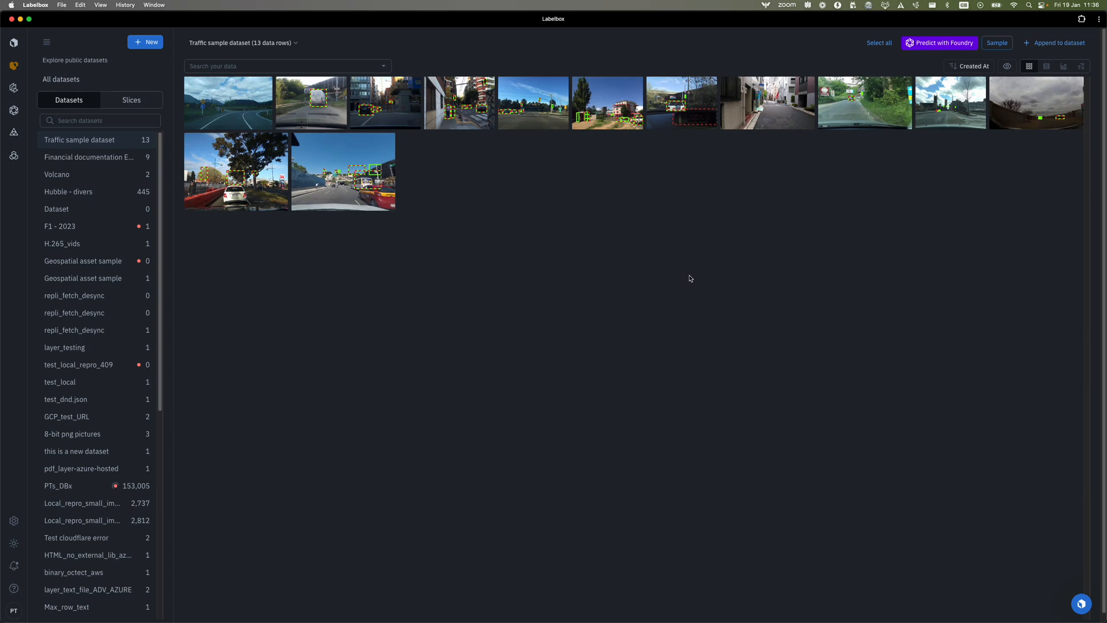
mouse_move(690, 307)
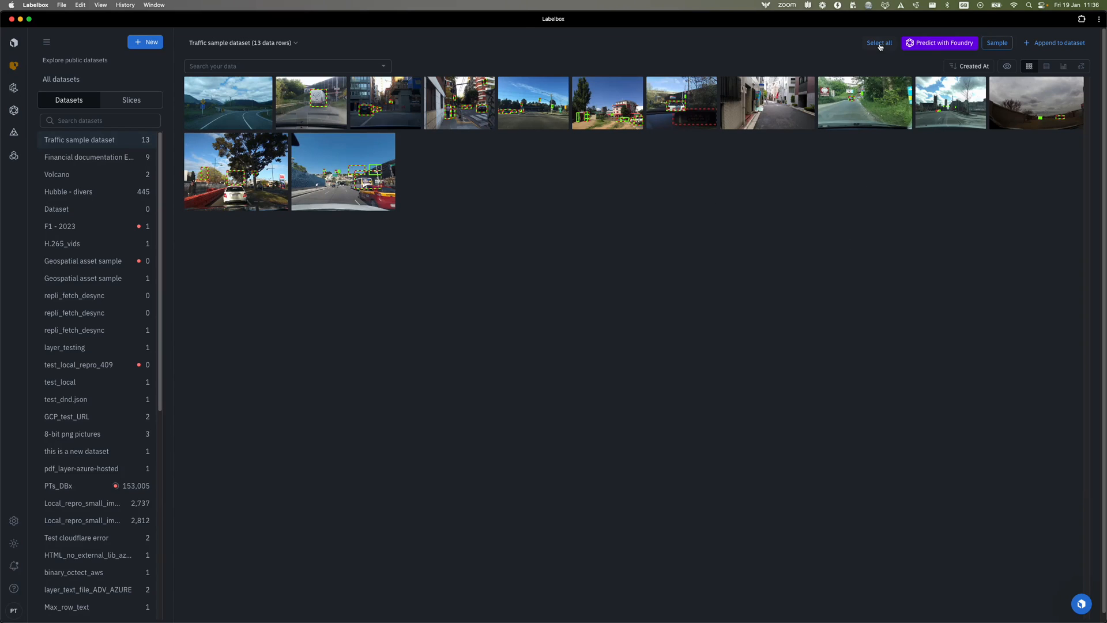
Select all 13 traffic images and start Predict with Foundry to see the model gallery
left_click(879, 42)
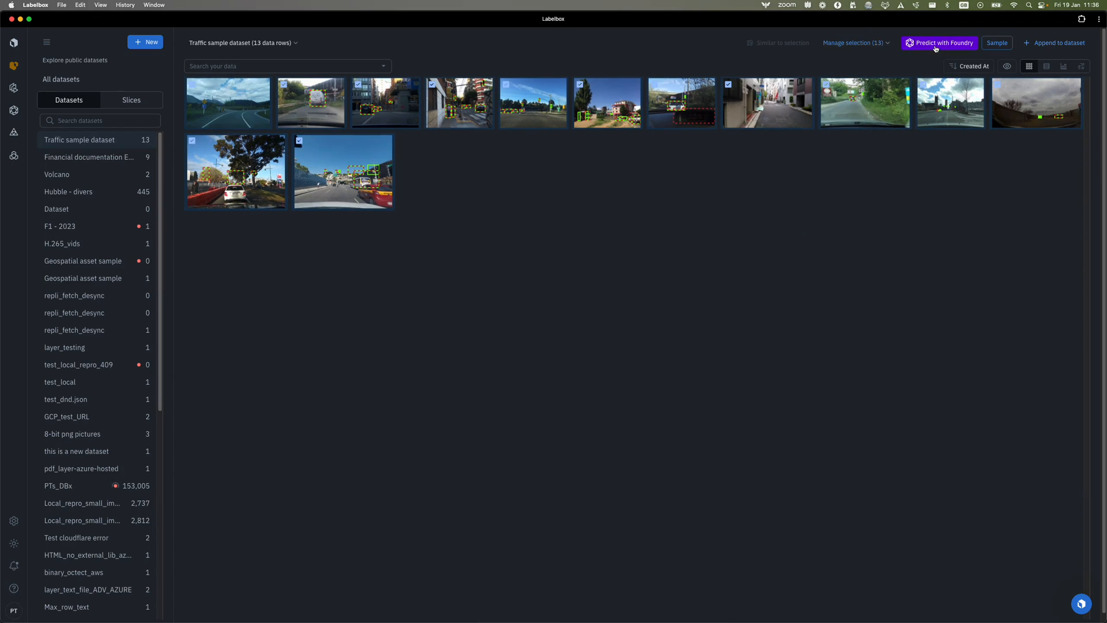
left_click(939, 43)
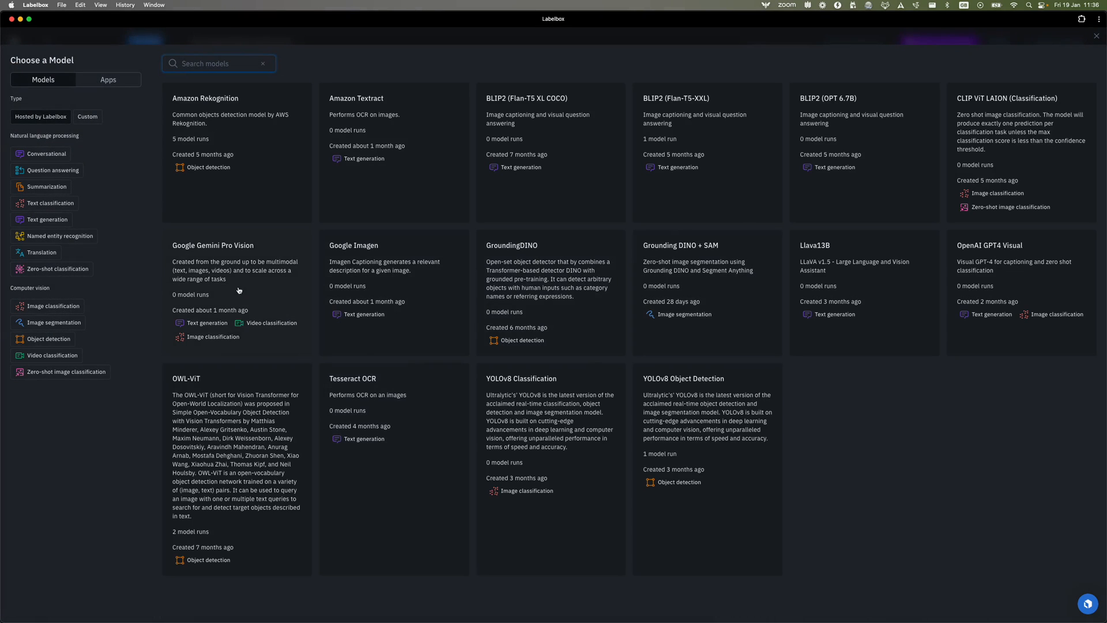
Pick the Google Gemini Pro Vision card as the model for the run
left_click(235, 245)
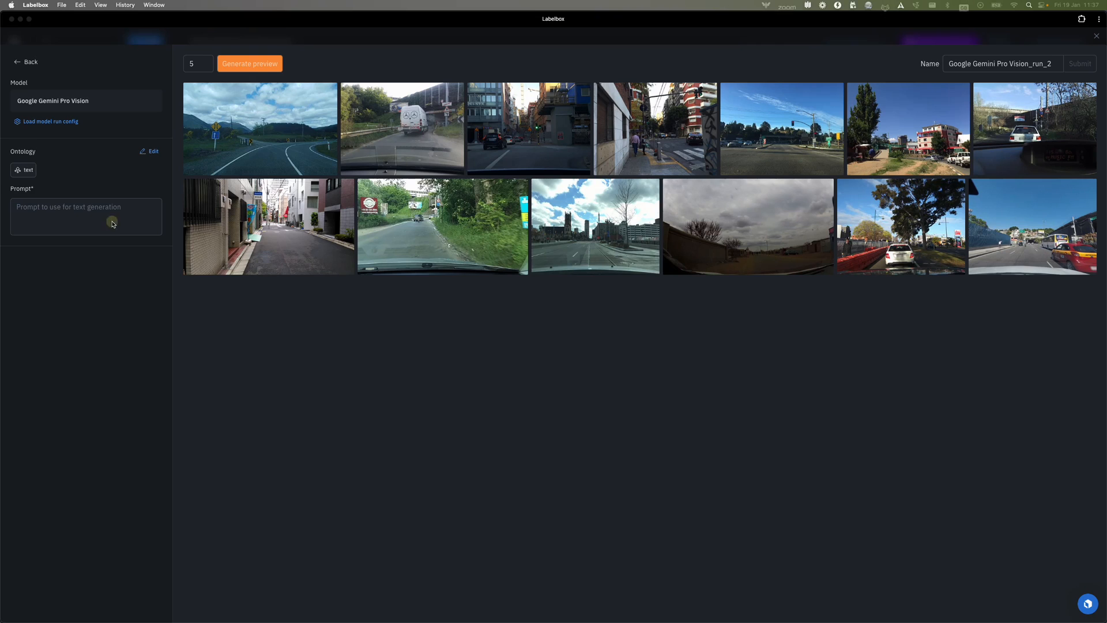
Enter a prompt asking for vehicle count, type, road signs and traffic light colour, then generate a five-image preview
type("Provide the number of vehicle, type and road sign including if present the color of the traffic light")
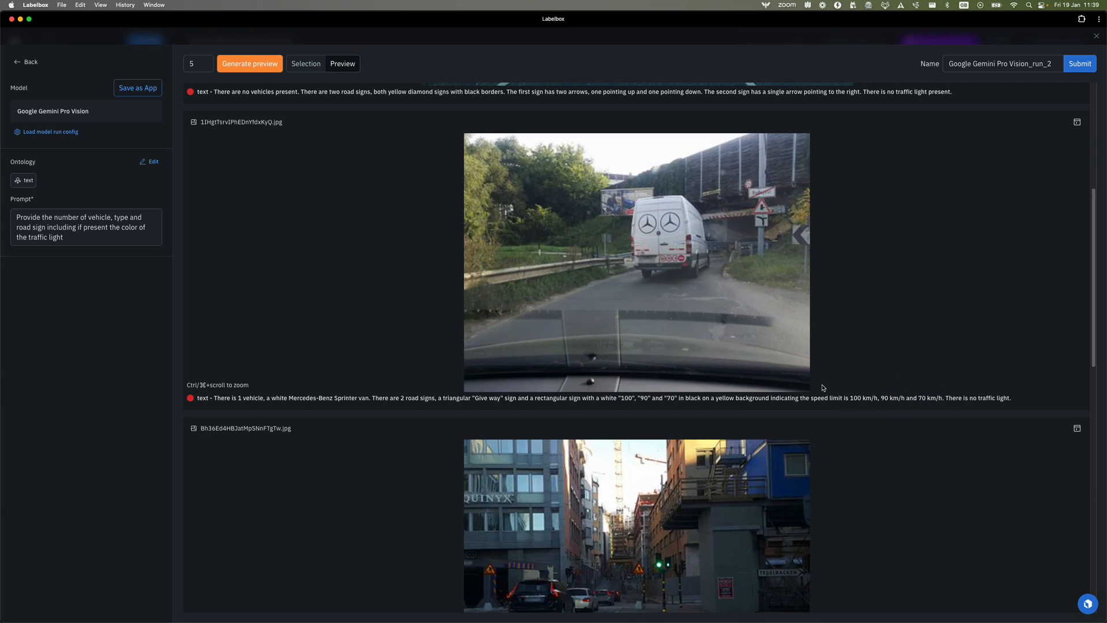
scroll("down", 3)
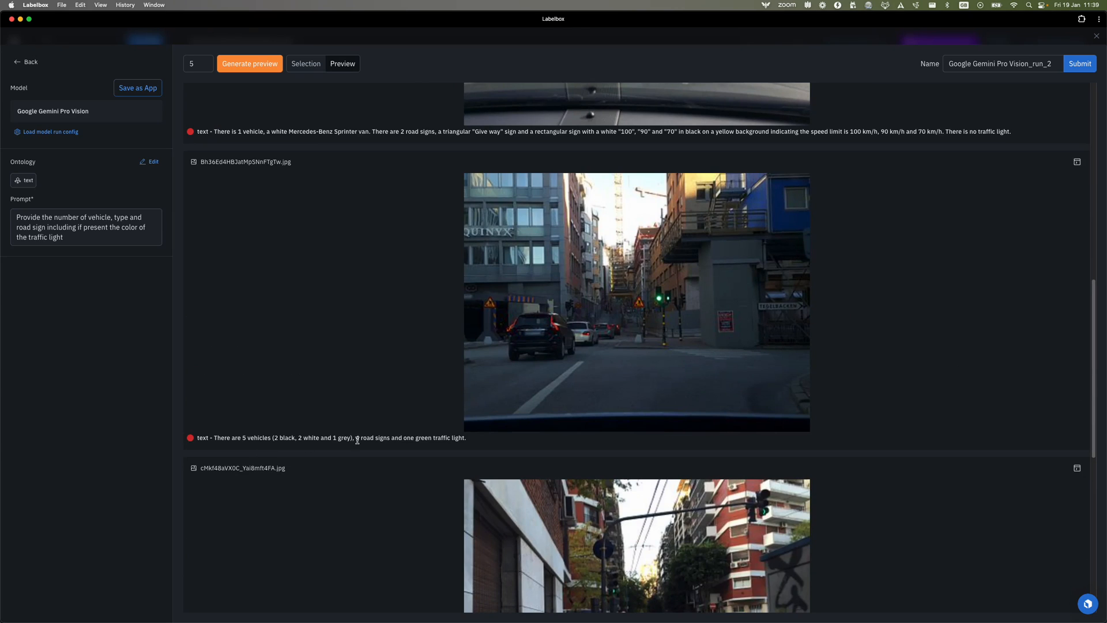
scroll("down", 3)
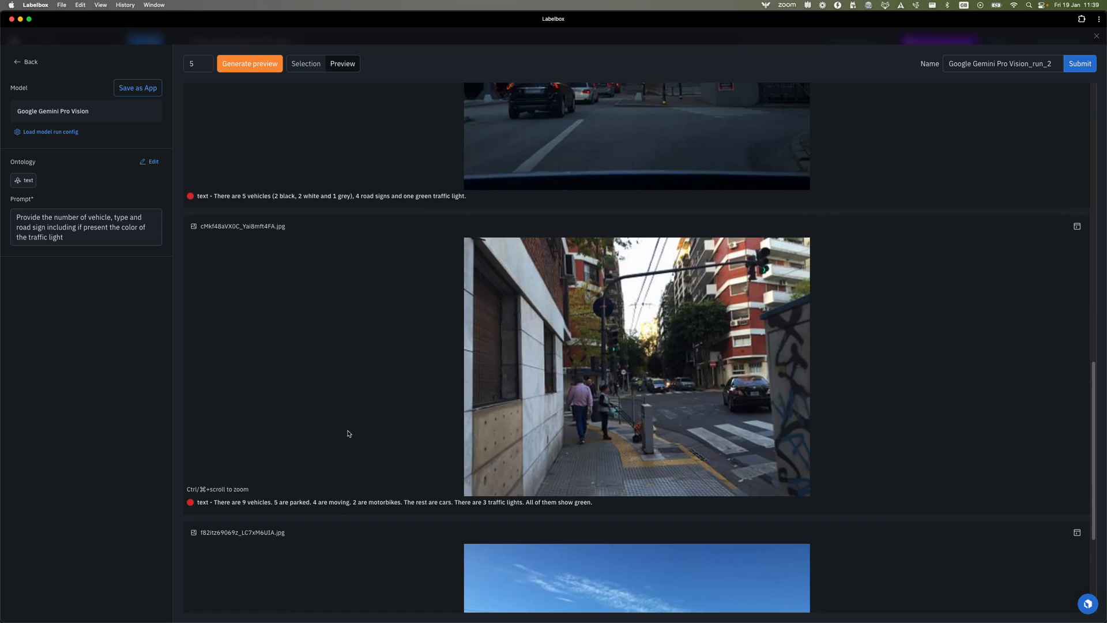
mouse_move(625, 412)
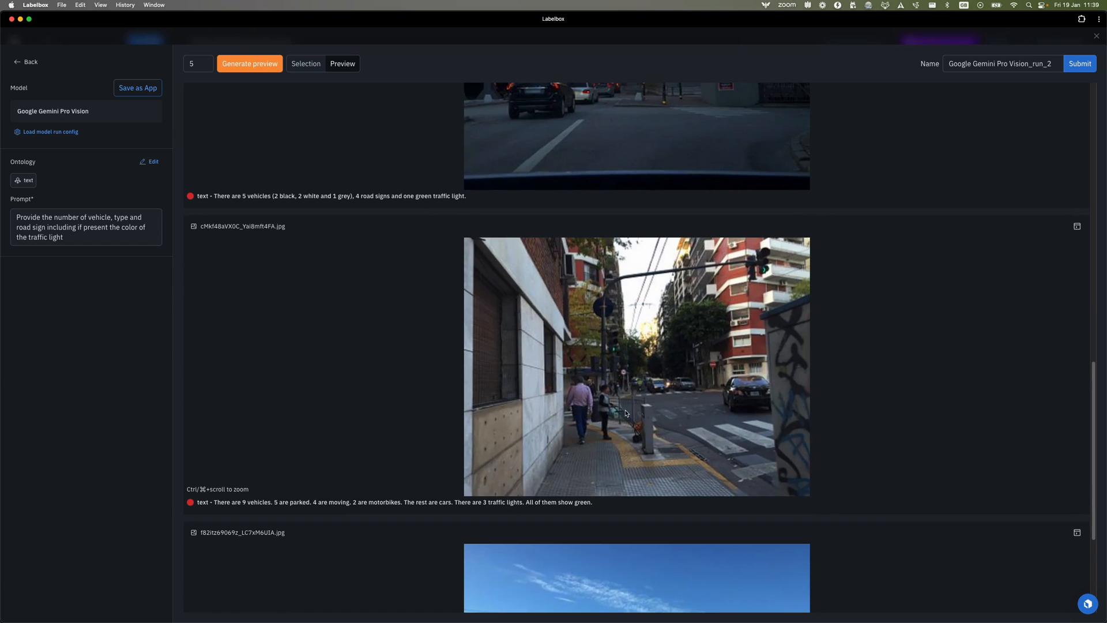
scroll("down", 3)
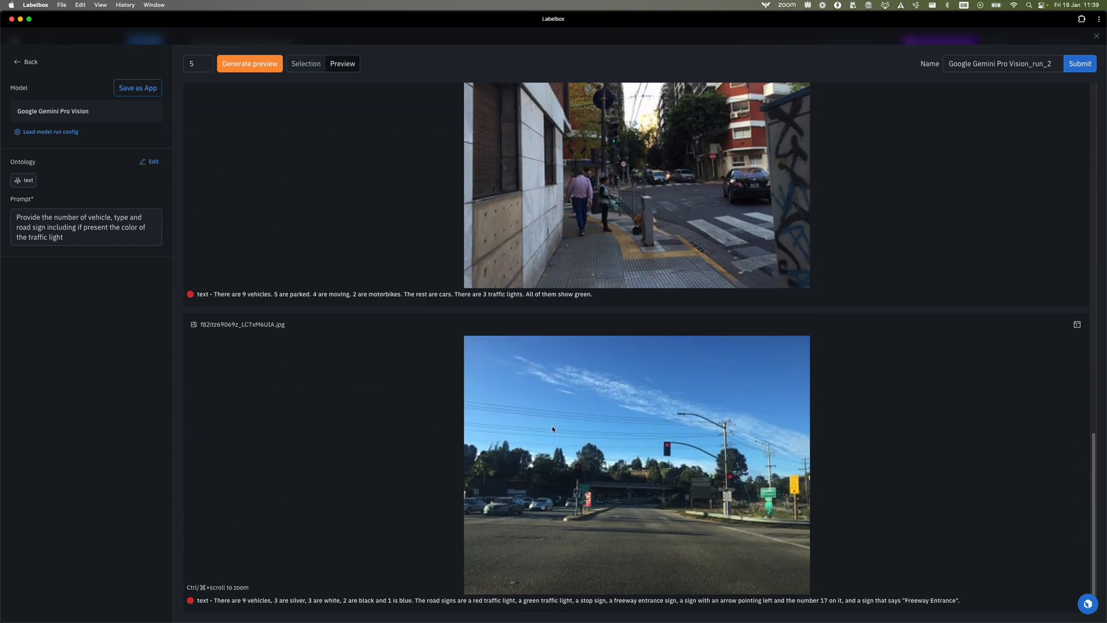
scroll("down", 3)
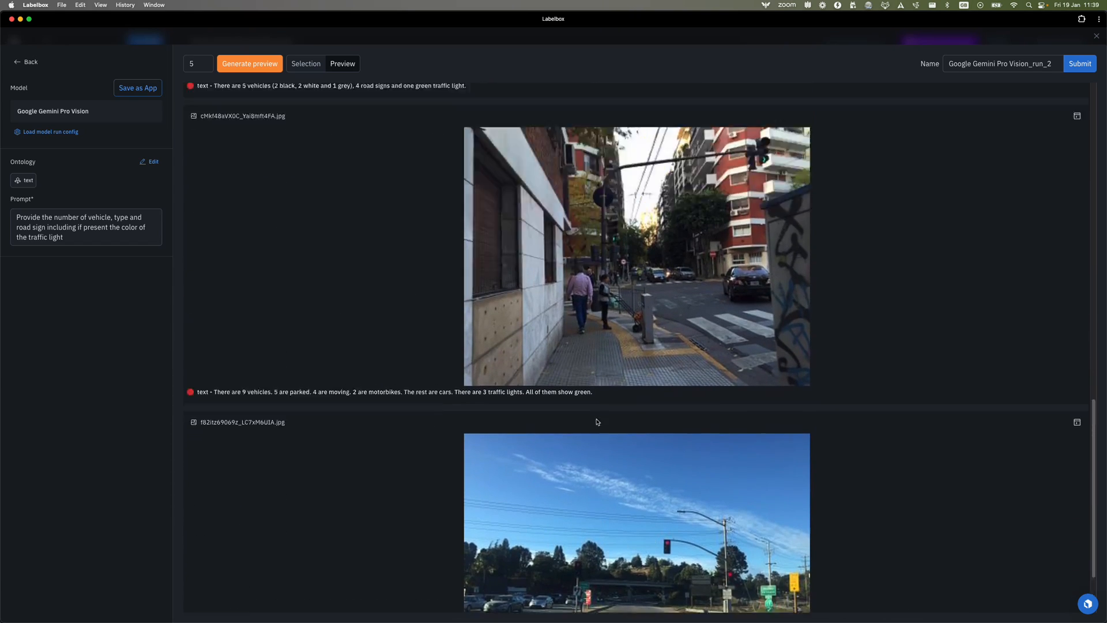
left_click(249, 63)
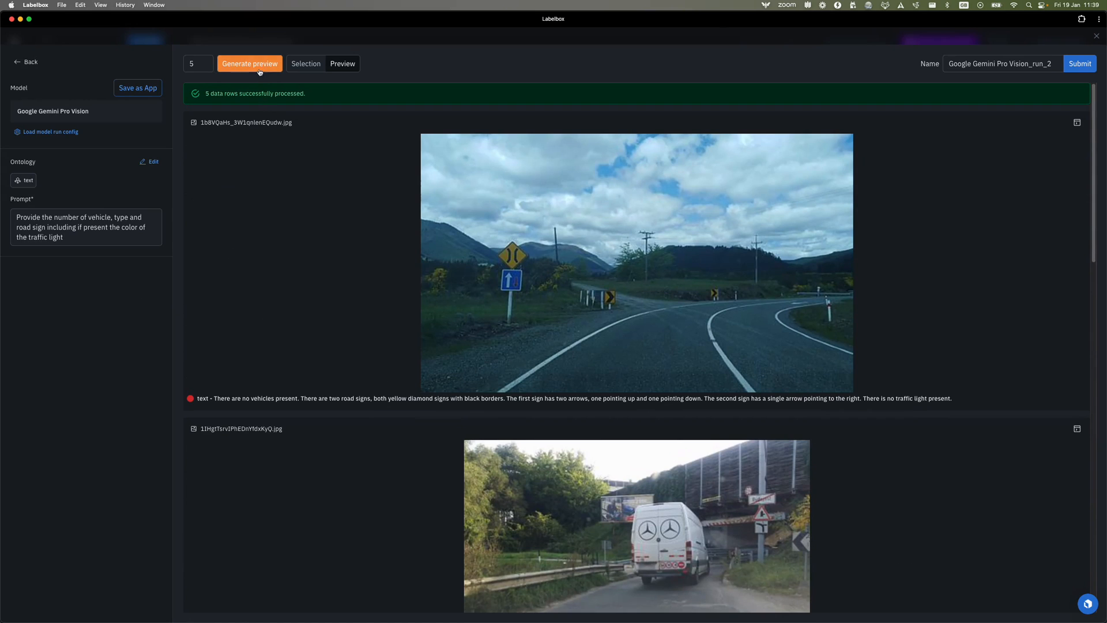
mouse_move(338, 332)
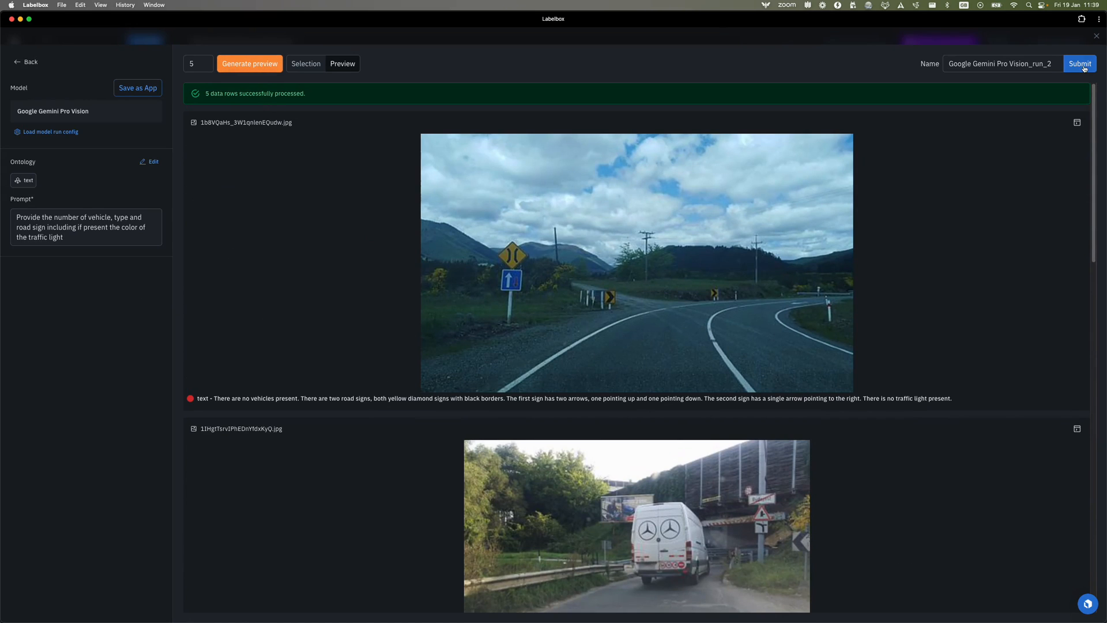
Submit the Gemini Pro Vision run and view its run_2 job in the notifications list
left_click(1079, 64)
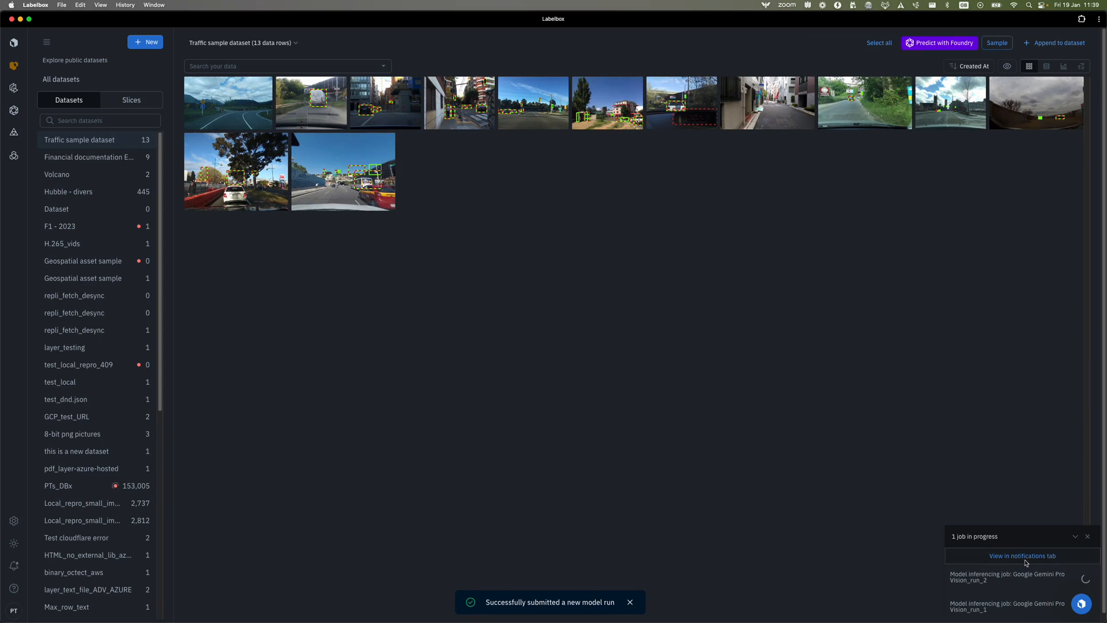
left_click(1021, 556)
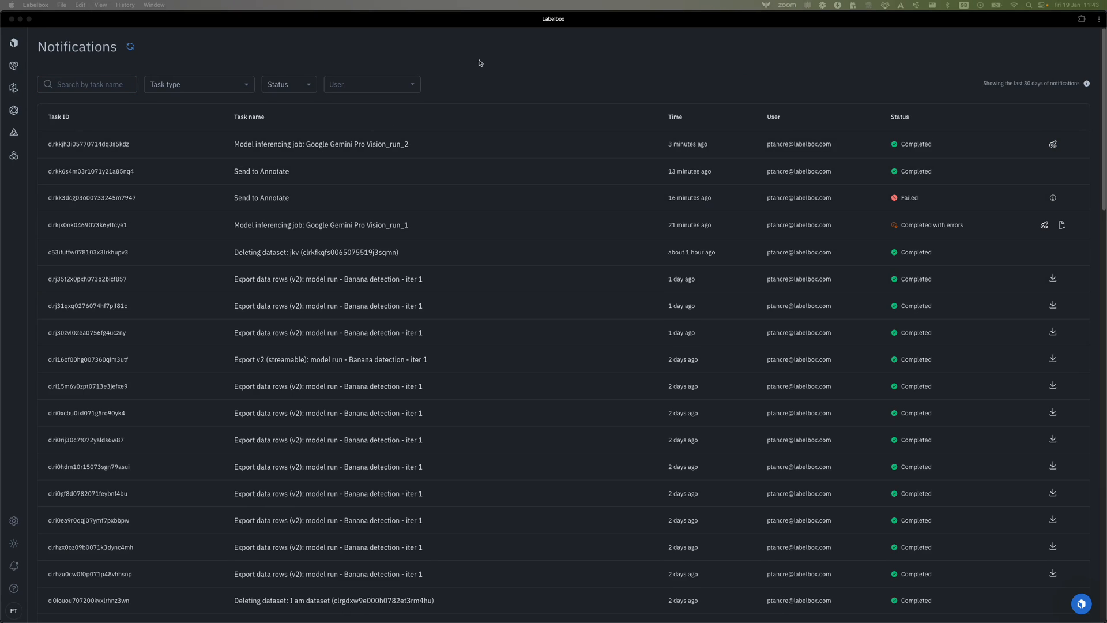
left_click(87, 84)
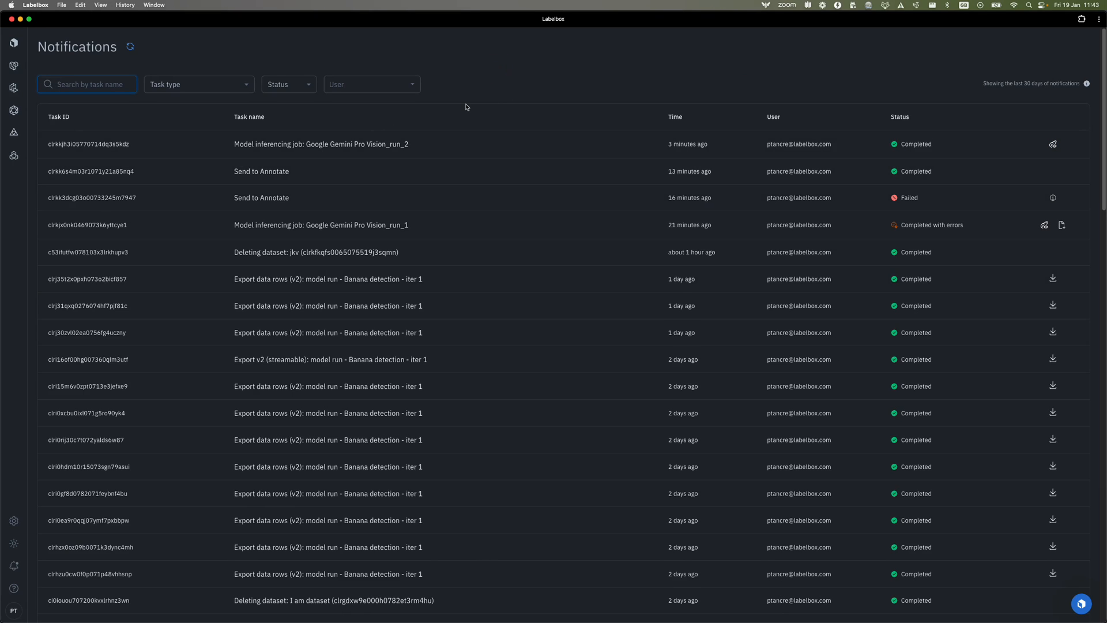
mouse_move(439, 197)
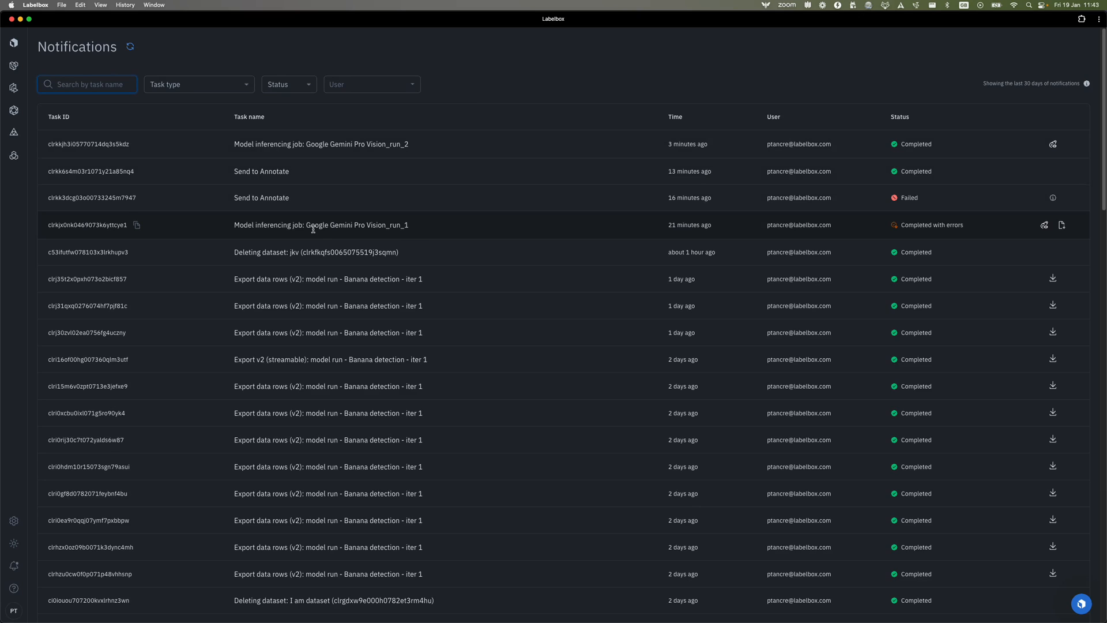
mouse_move(474, 224)
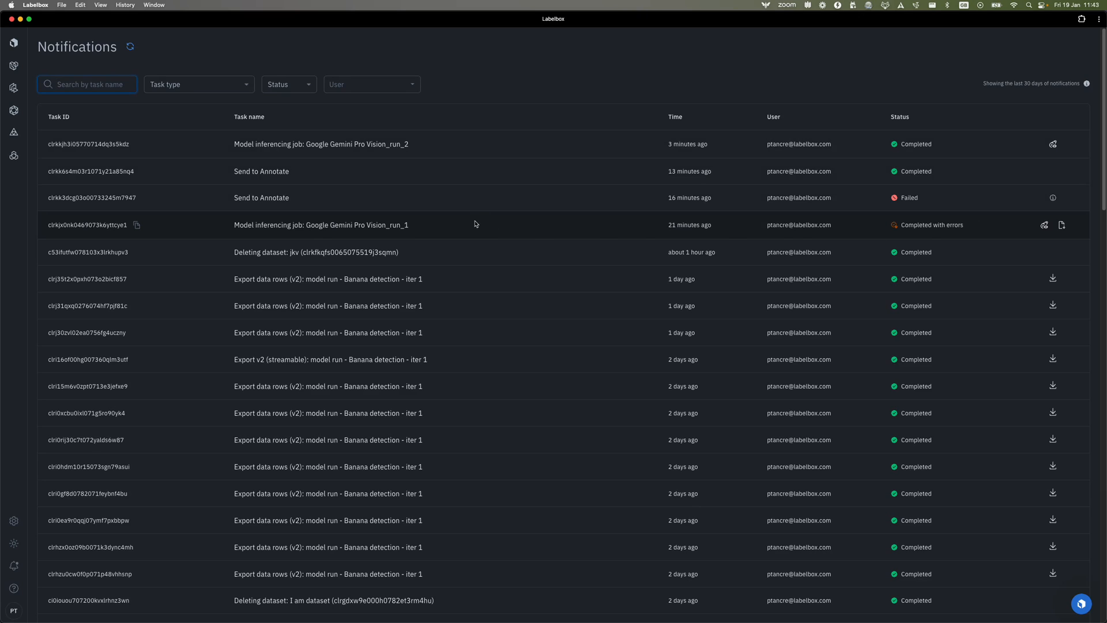
mouse_move(1062, 225)
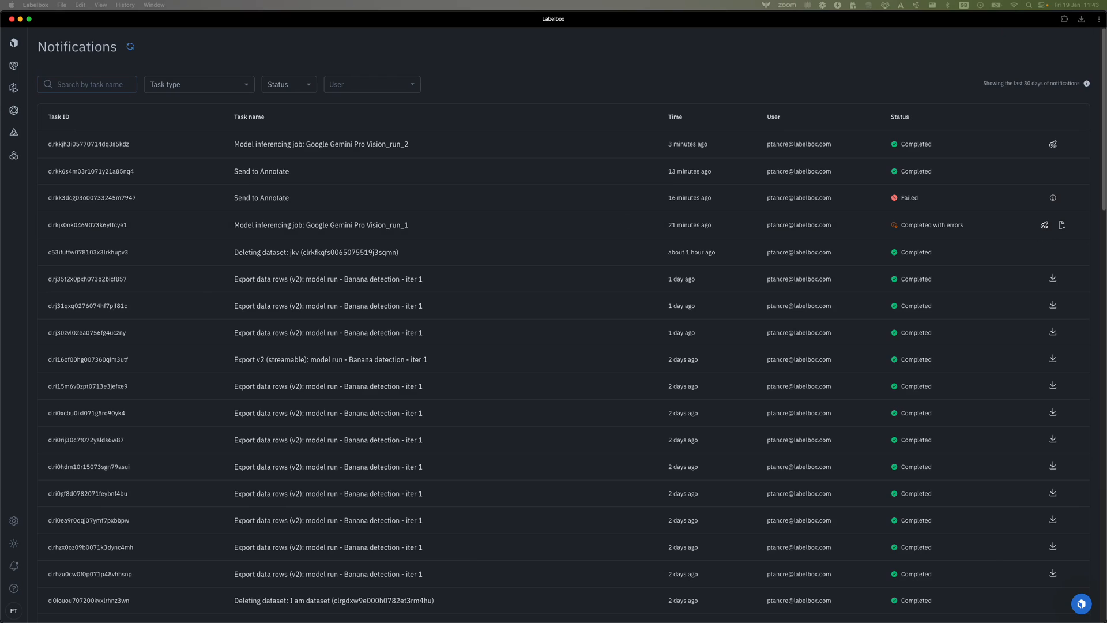
left_click(1061, 225)
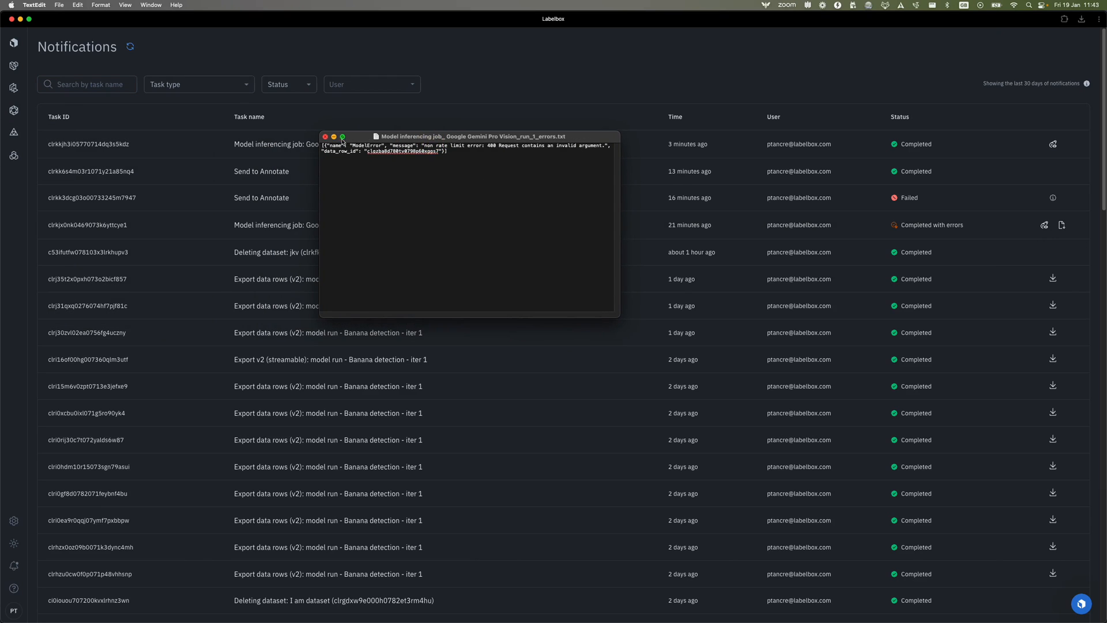
mouse_move(311, 135)
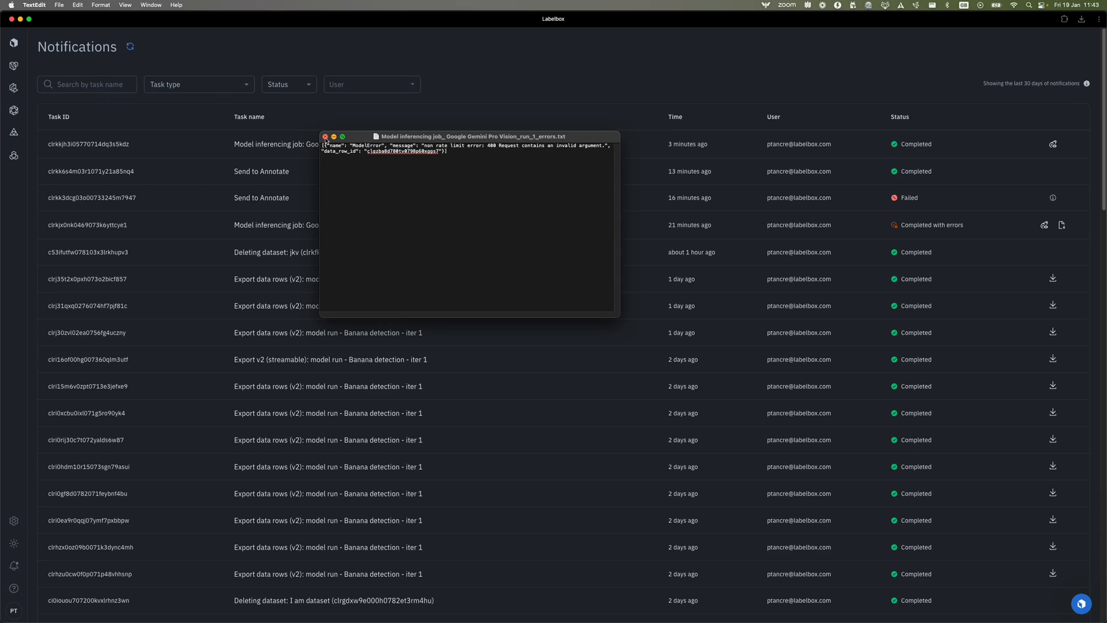
left_click(326, 137)
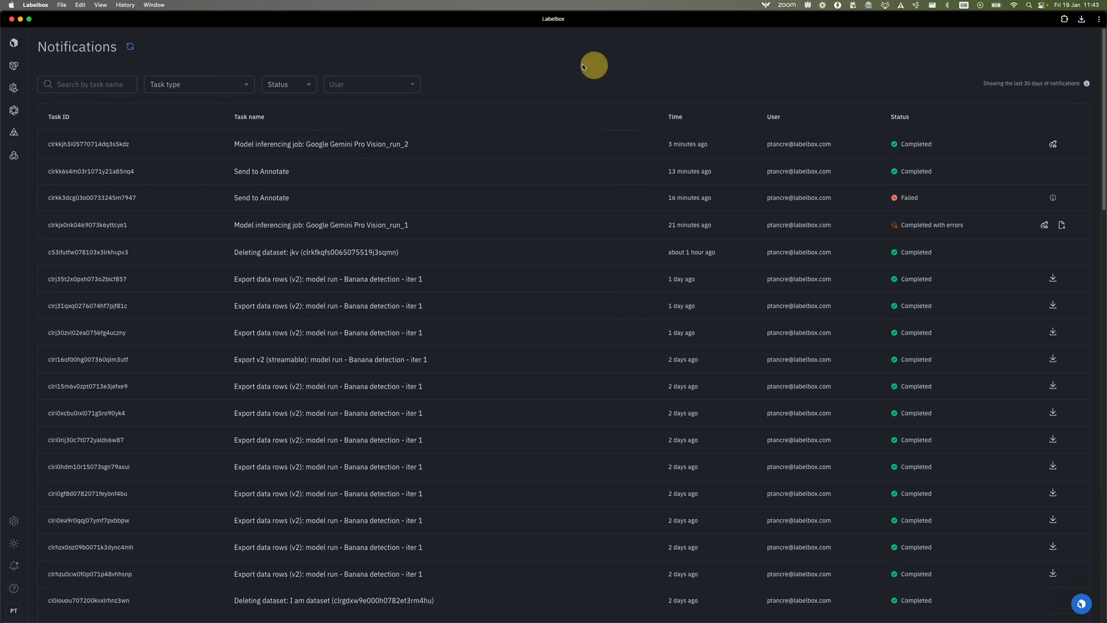
mouse_move(562, 205)
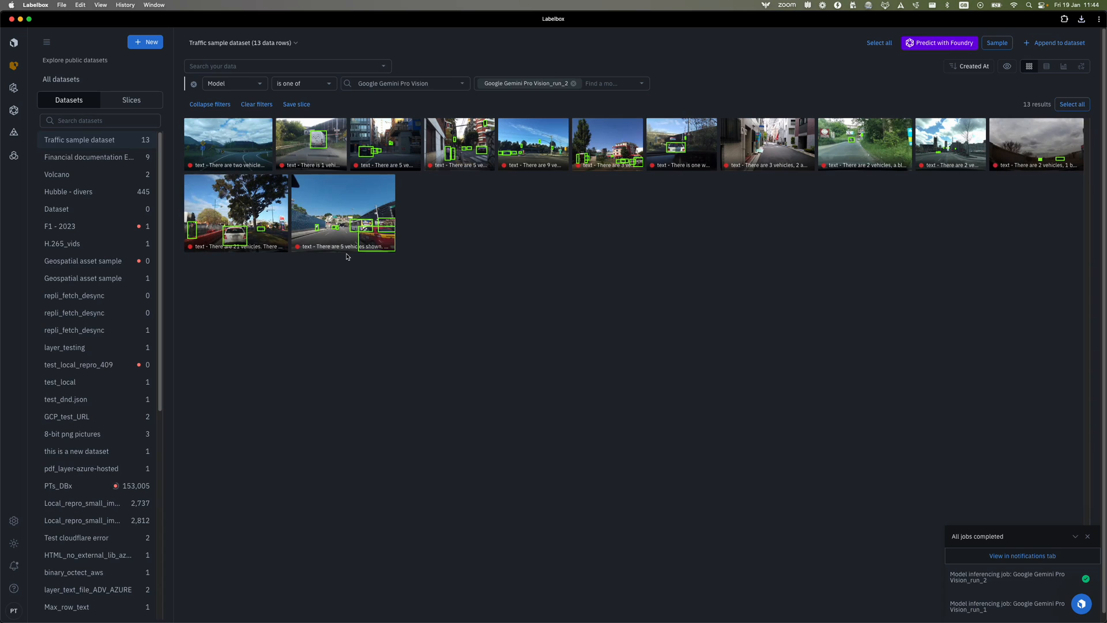
mouse_move(888, 52)
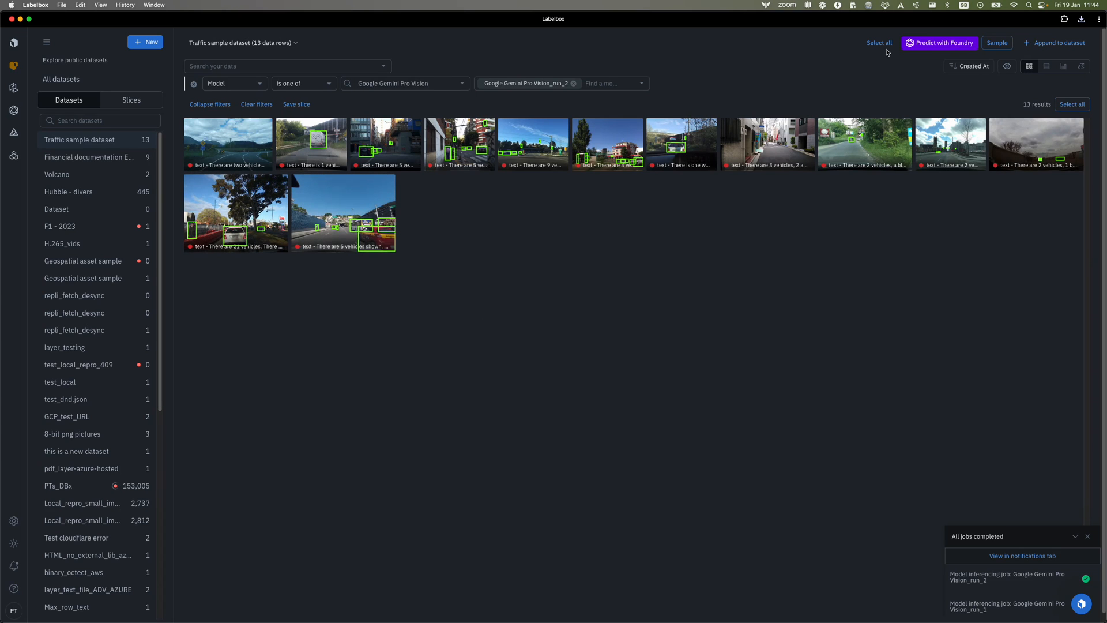
Select all 13 filtered images and add them as a batch to Traffic model inferences
left_click(879, 43)
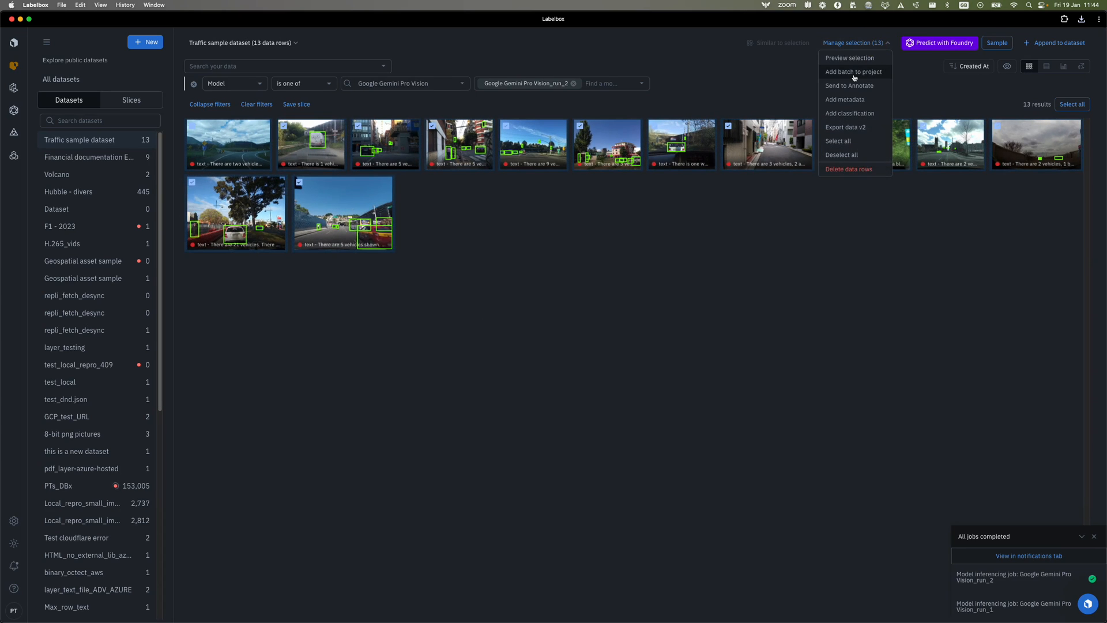
left_click(853, 72)
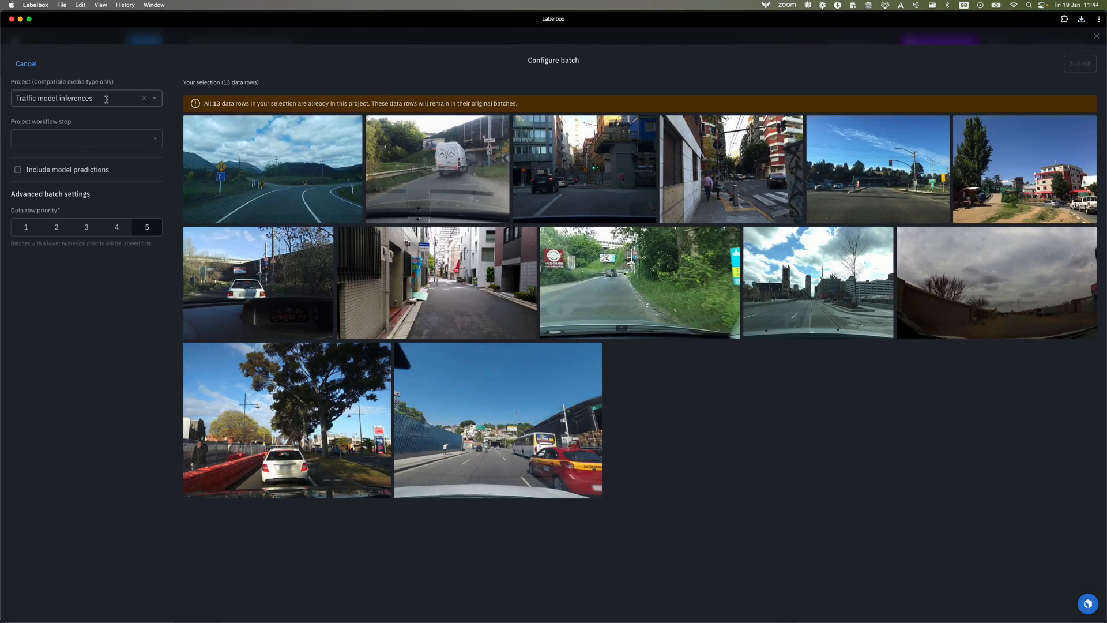
Target the Initial labeling step and include predictions from Google Gemini Pro Vision_run_2
left_click(87, 138)
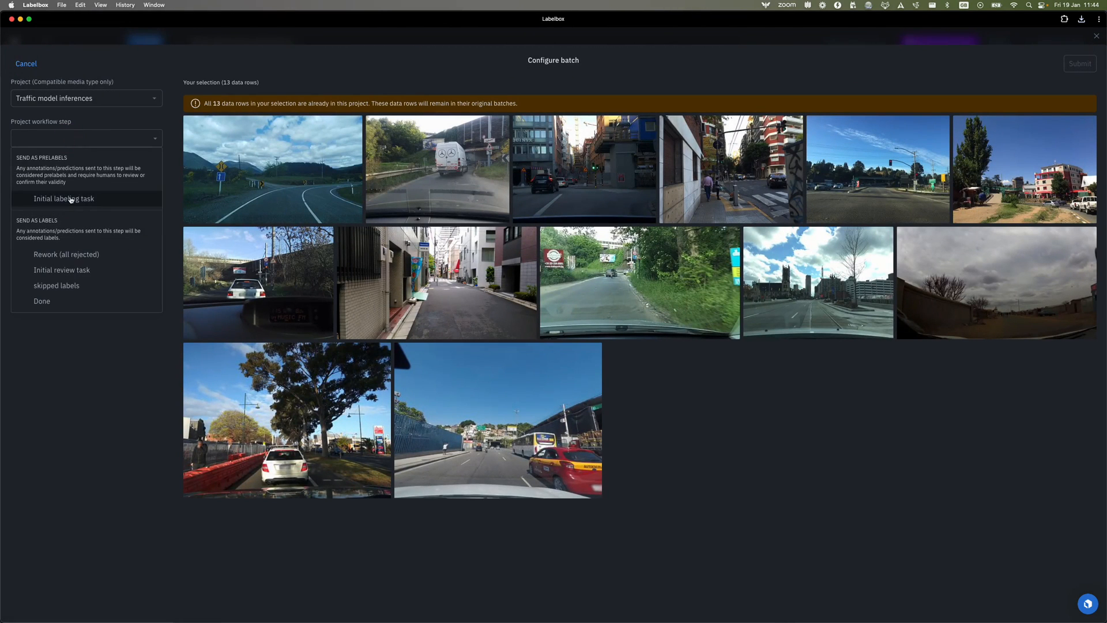
left_click(64, 198)
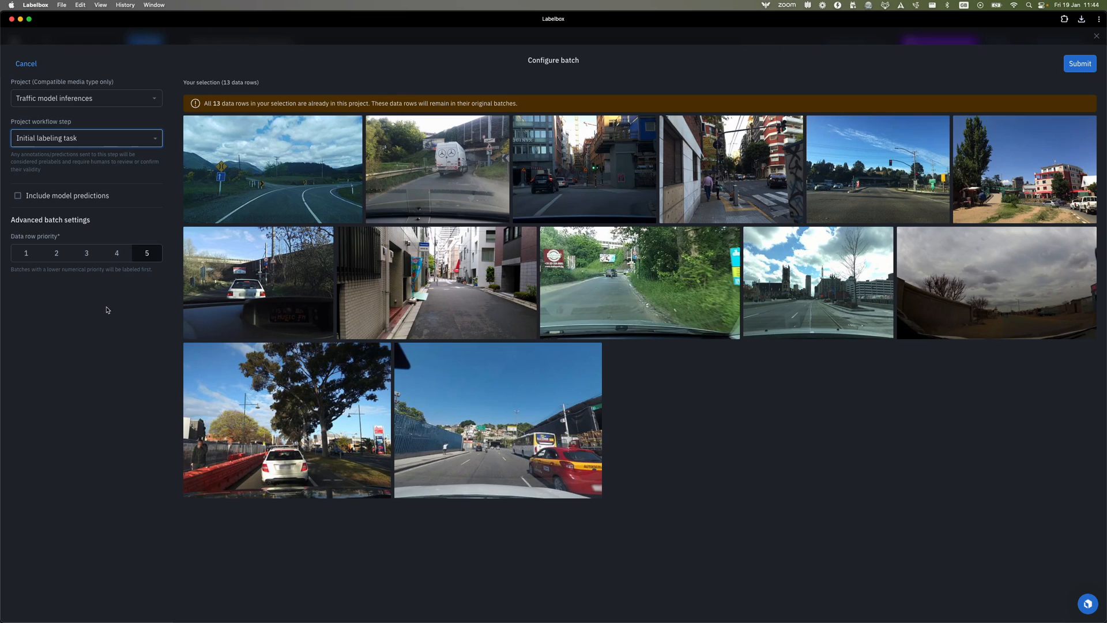
mouse_move(115, 332)
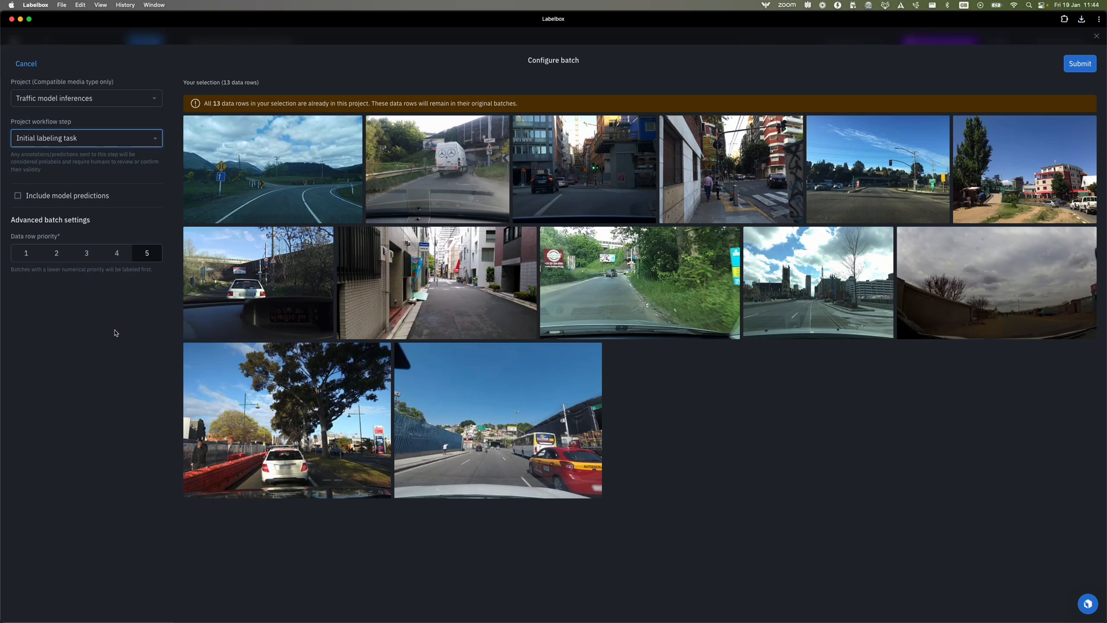
left_click(17, 196)
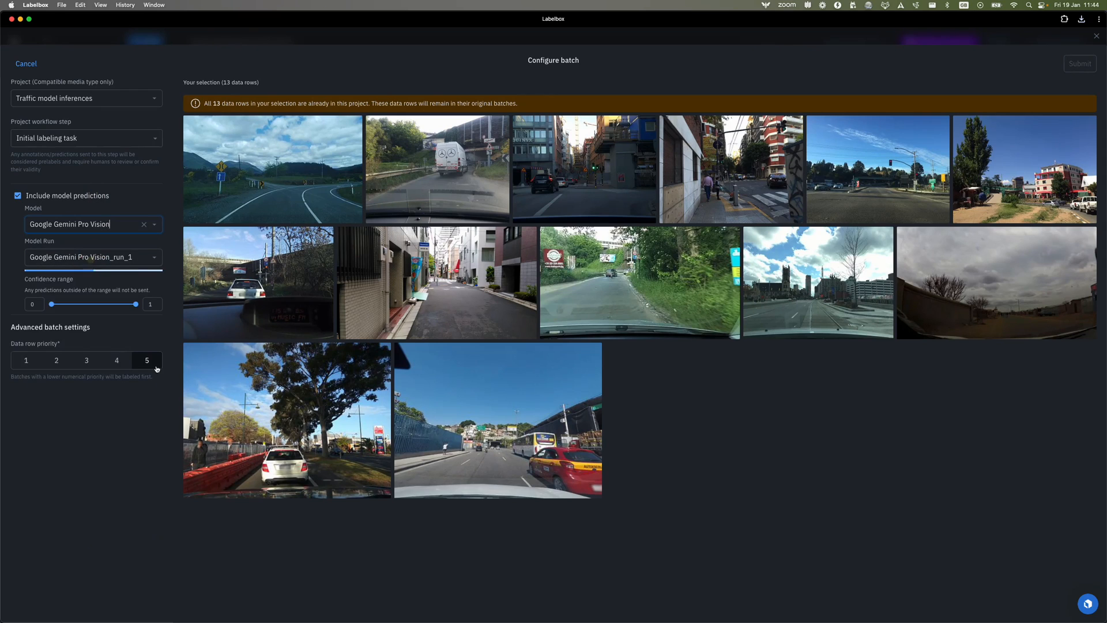
left_click(92, 257)
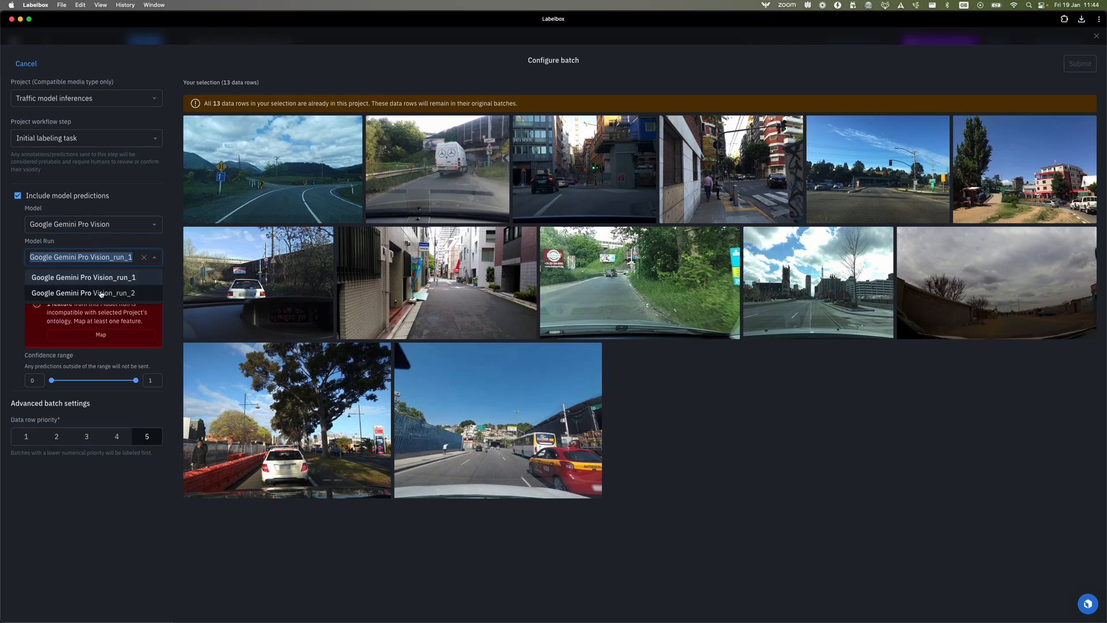
left_click(102, 335)
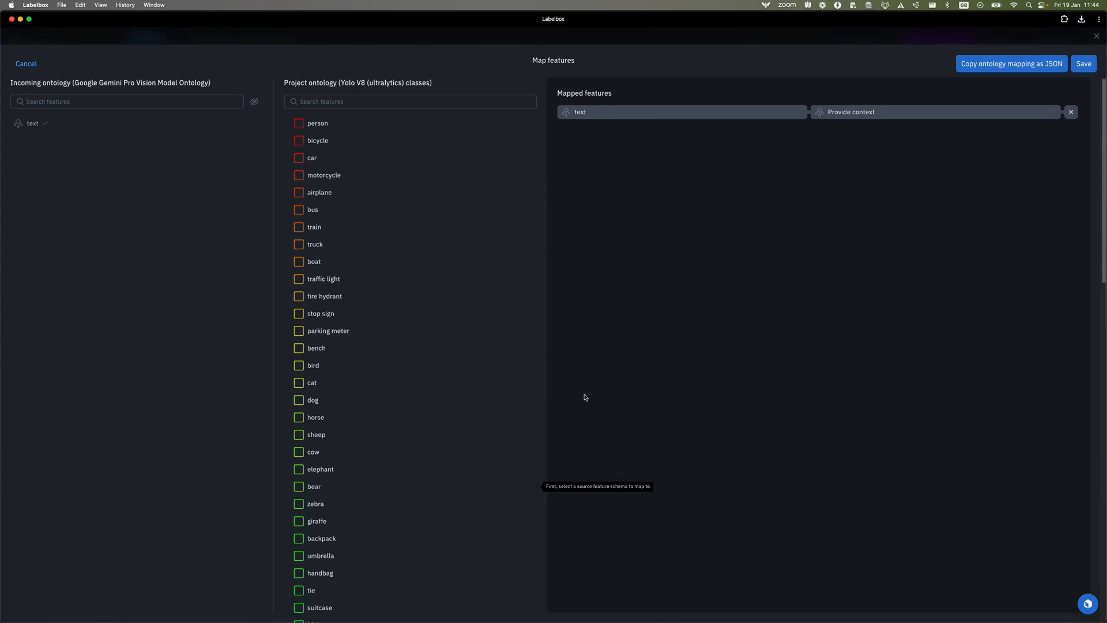
Save the text-to-Provide context mapping, set priority 2 and submit the batch
left_click(1082, 63)
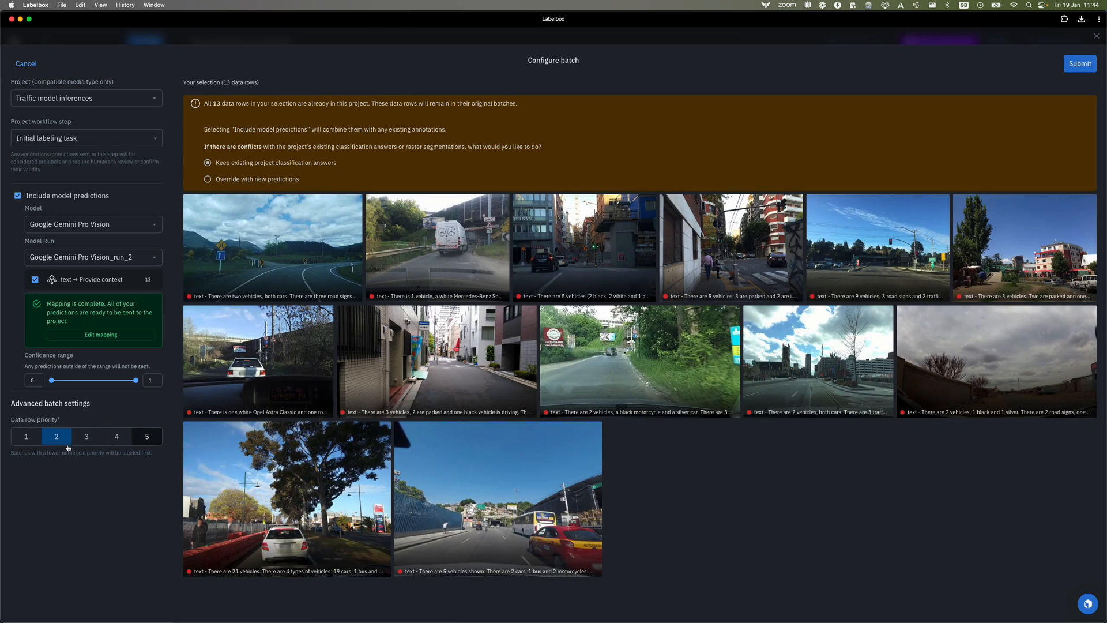
left_click(1079, 64)
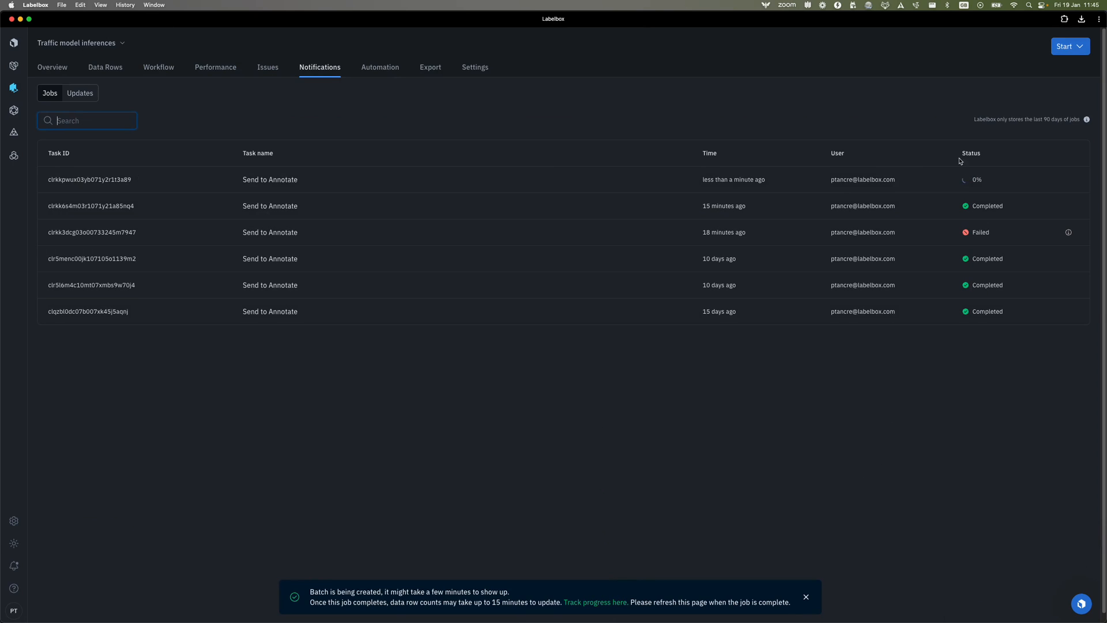
mouse_move(209, 129)
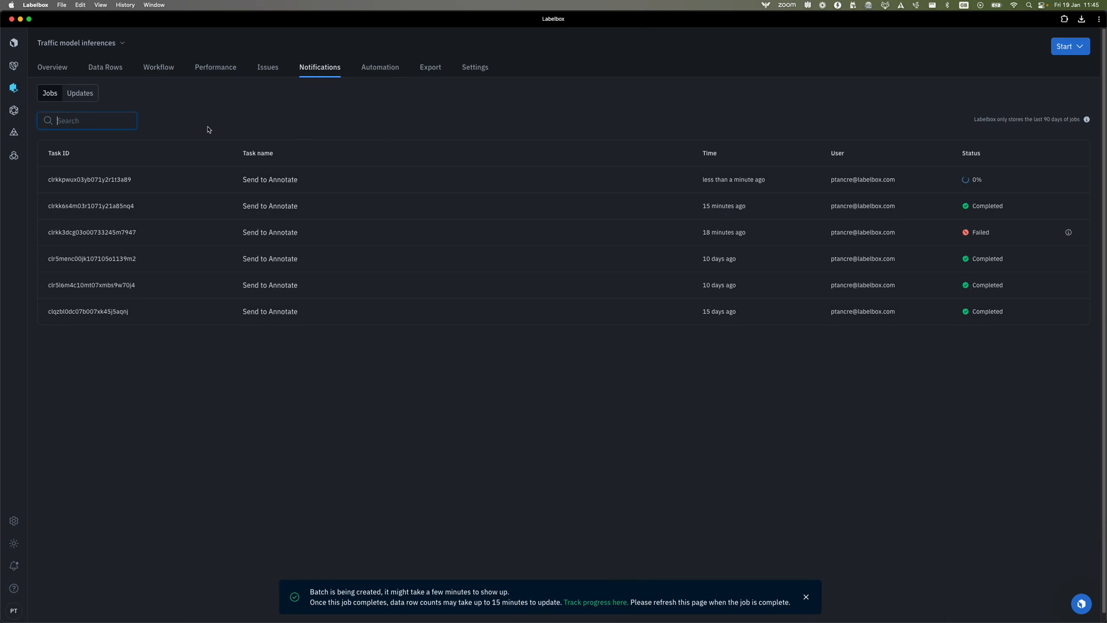